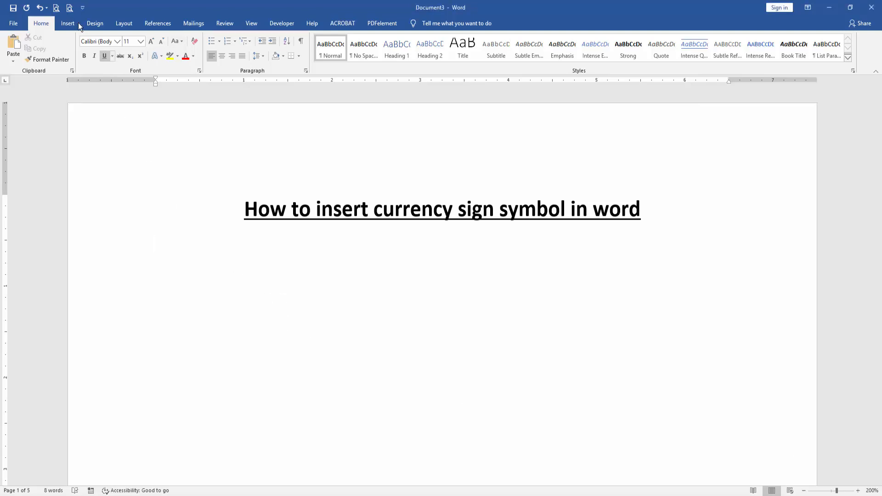
- Bring up the Symbol gallery from the Insert ribbon's Symbols group
click(67, 23)
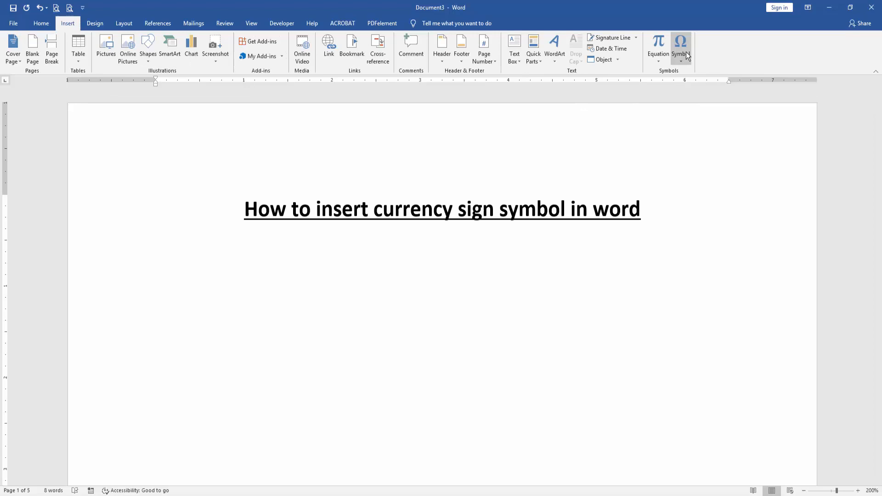
click(681, 48)
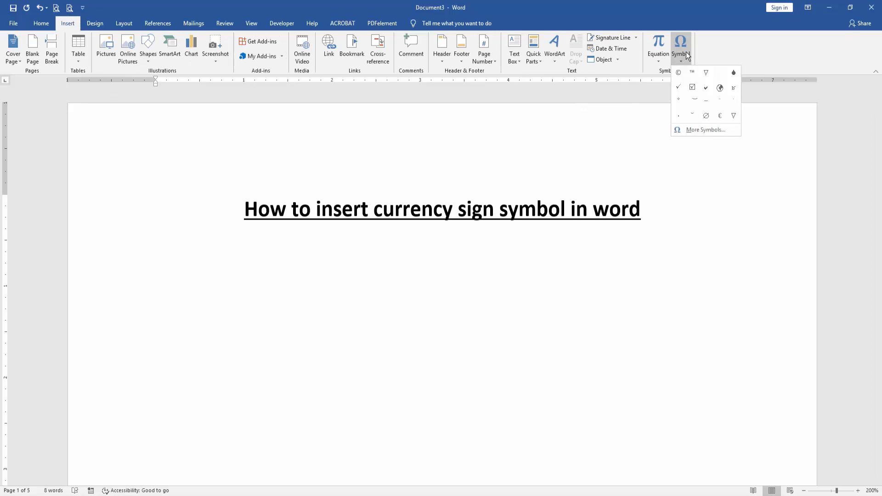
- Insert the €, £ and ¥ signs from Recently used symbols in the More Symbols dialog
click(704, 129)
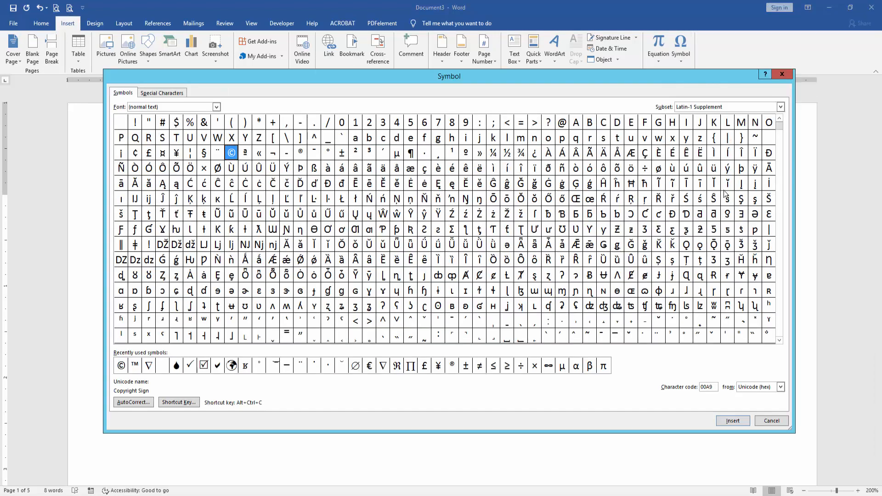
mouse_move(639, 385)
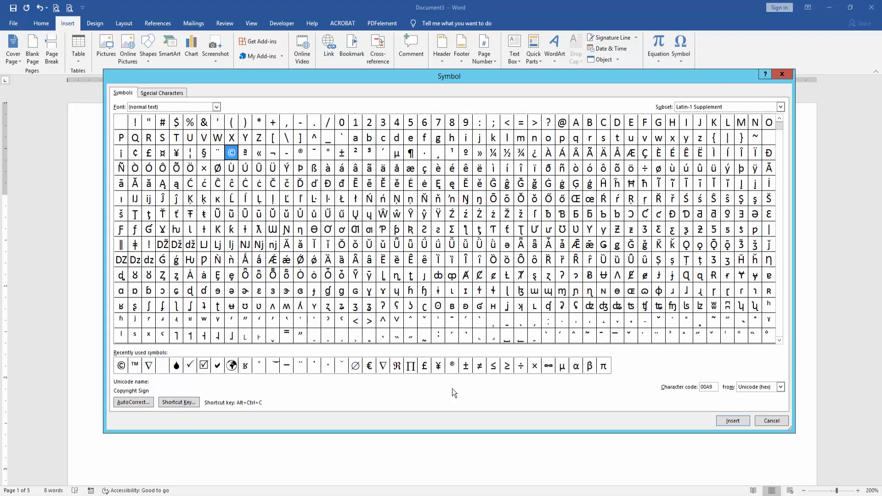
click(369, 365)
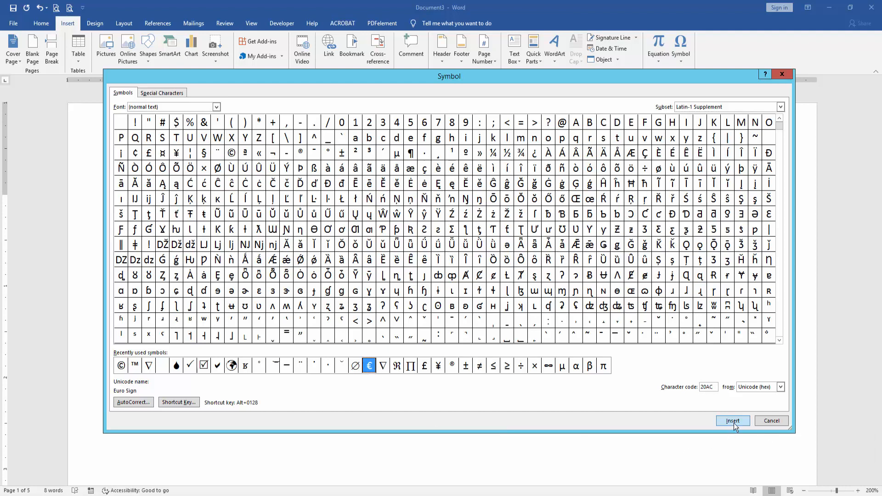
click(425, 366)
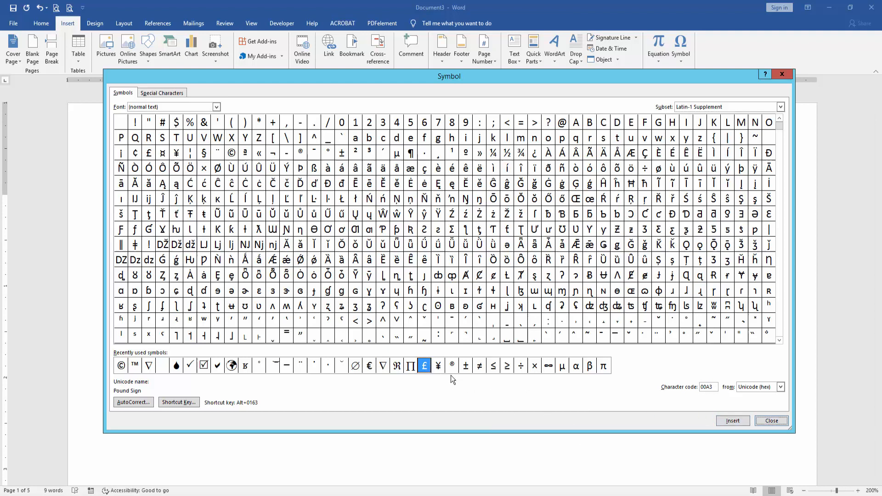
mouse_move(445, 366)
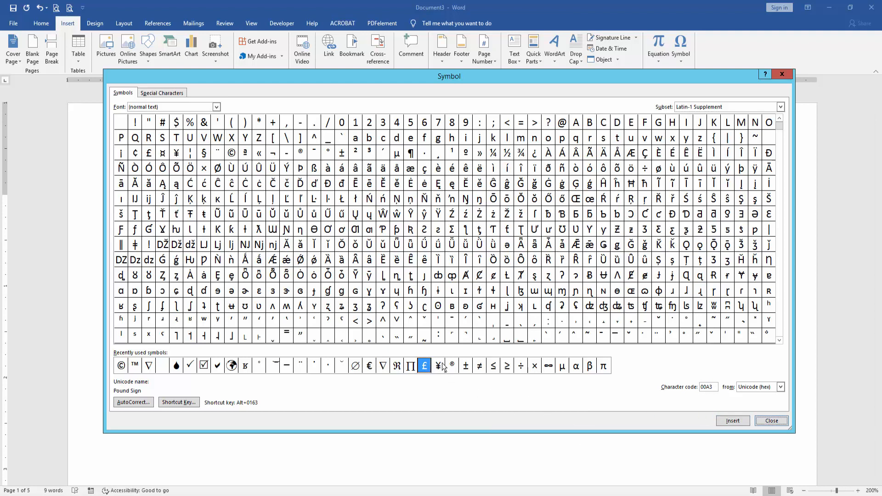
click(438, 366)
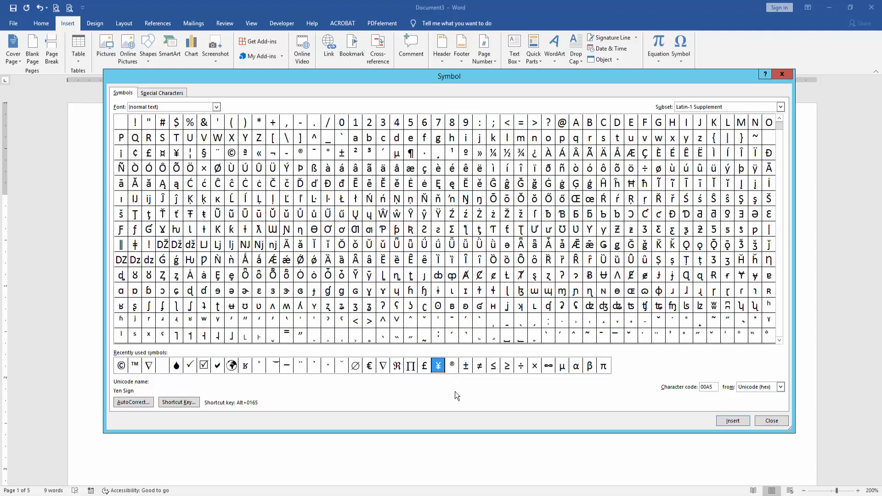
click(771, 420)
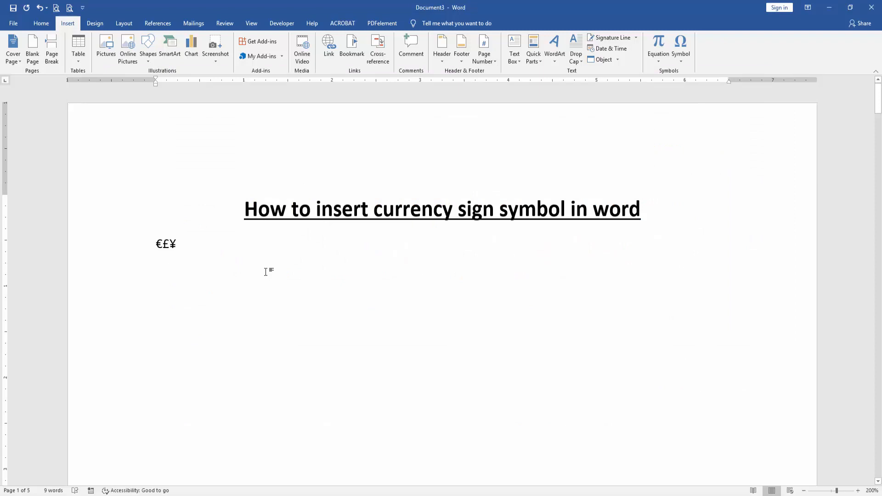
- Dismiss the Symbol dialog and place the insertion point on the €£¥ line
click(352, 243)
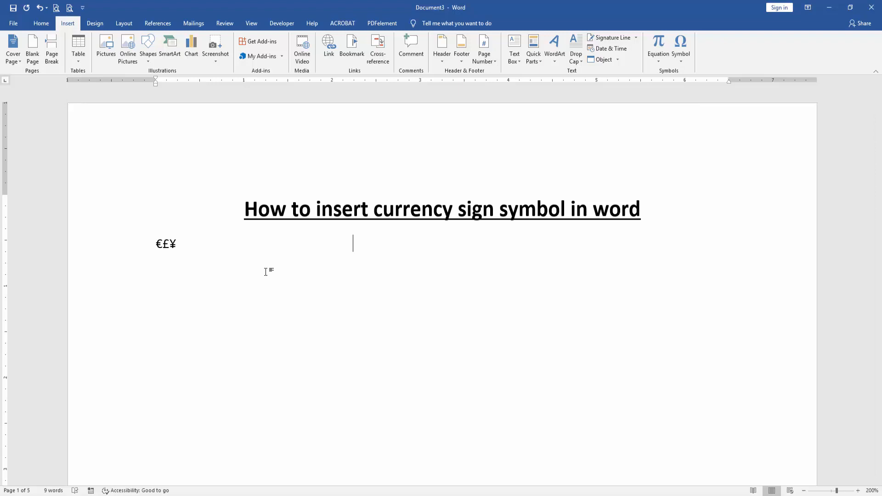